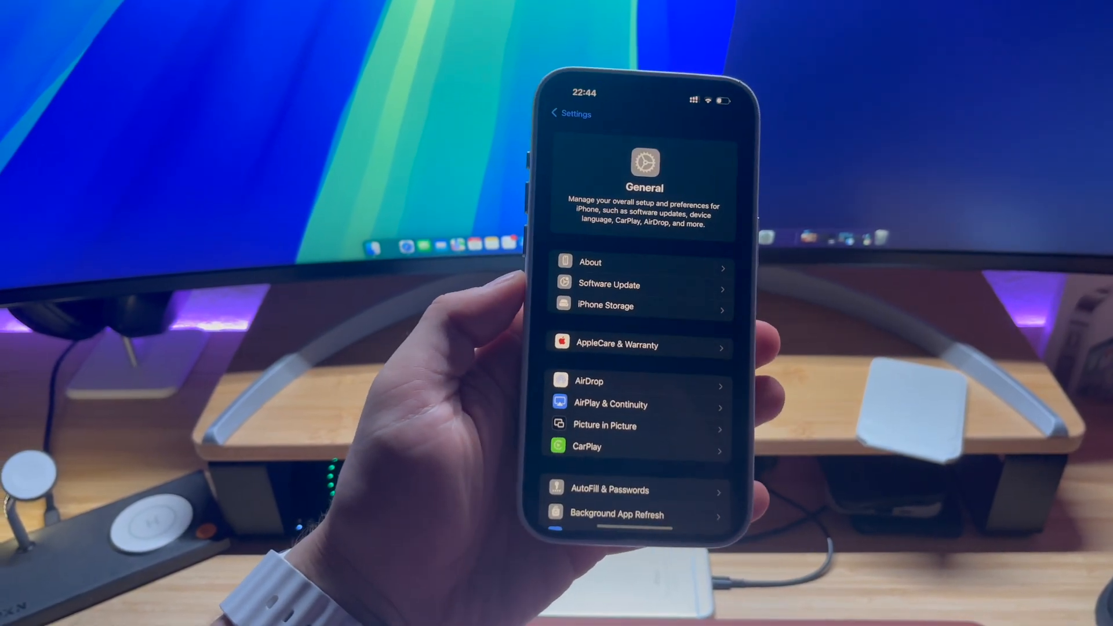
# Close the Settings app's General page and return to the iPhone home screen
pyautogui.click(608, 284)
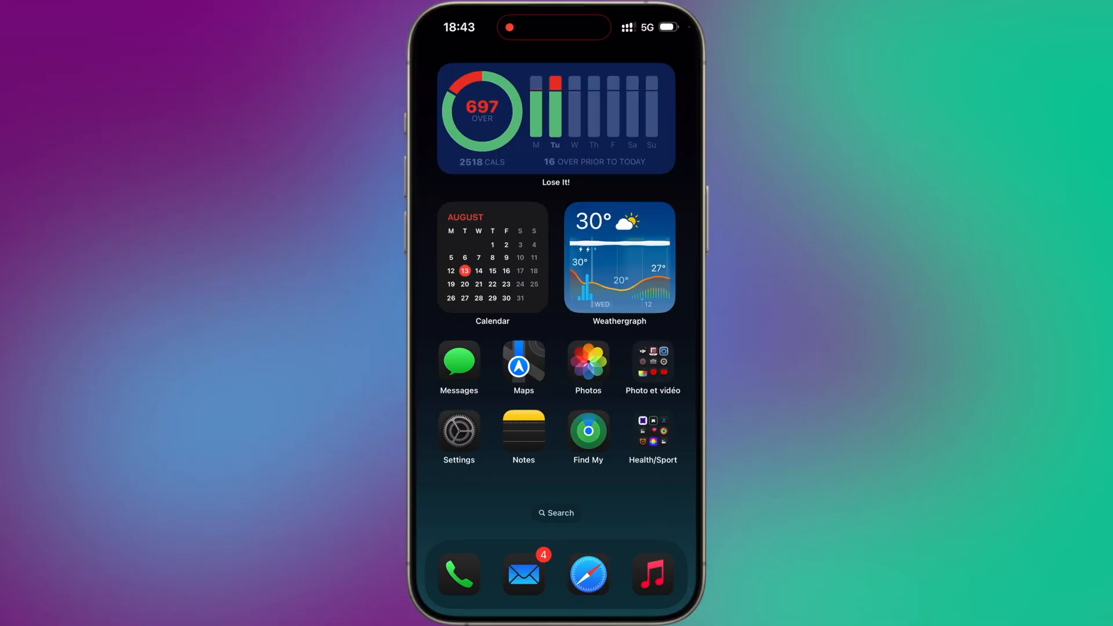
# Launch Settings and go from the Apple Account to its account details
pyautogui.click(459, 430)
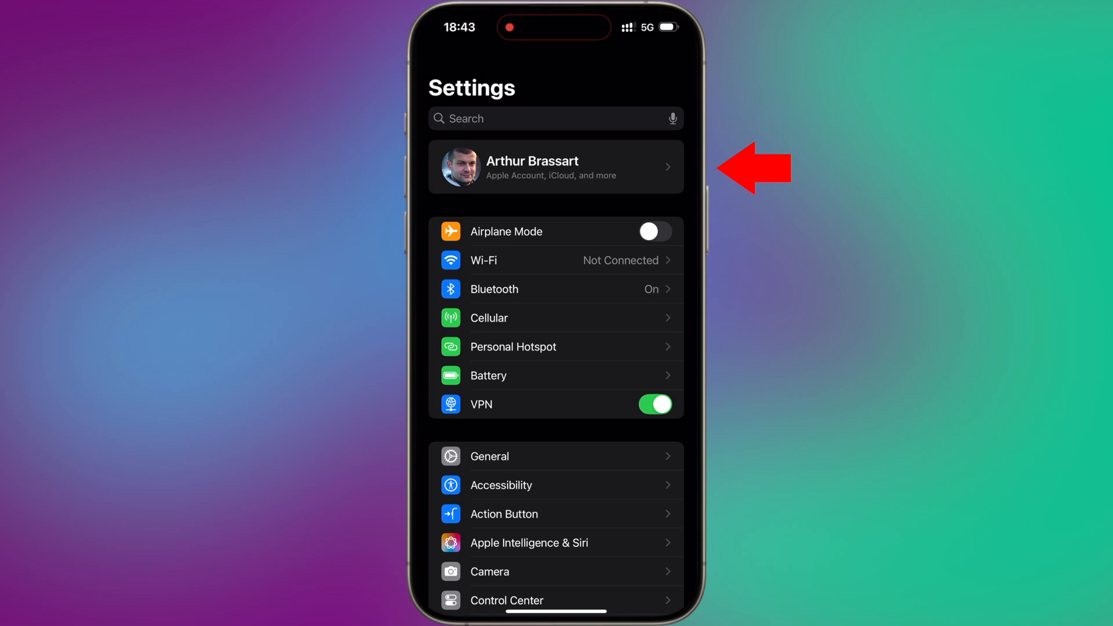
pyautogui.click(556, 167)
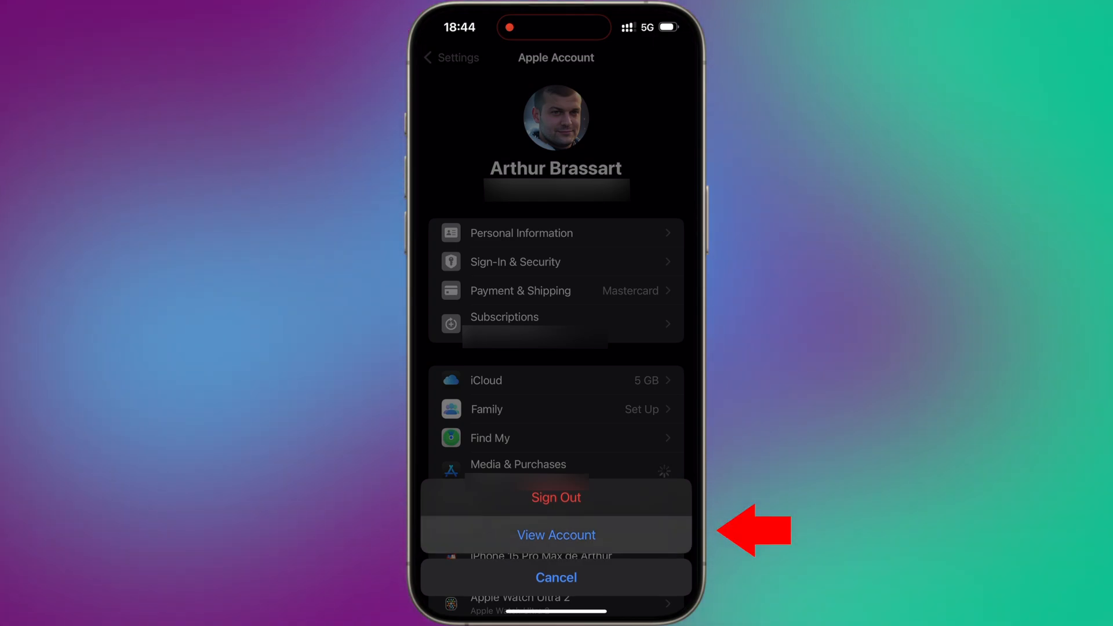
pyautogui.click(556, 534)
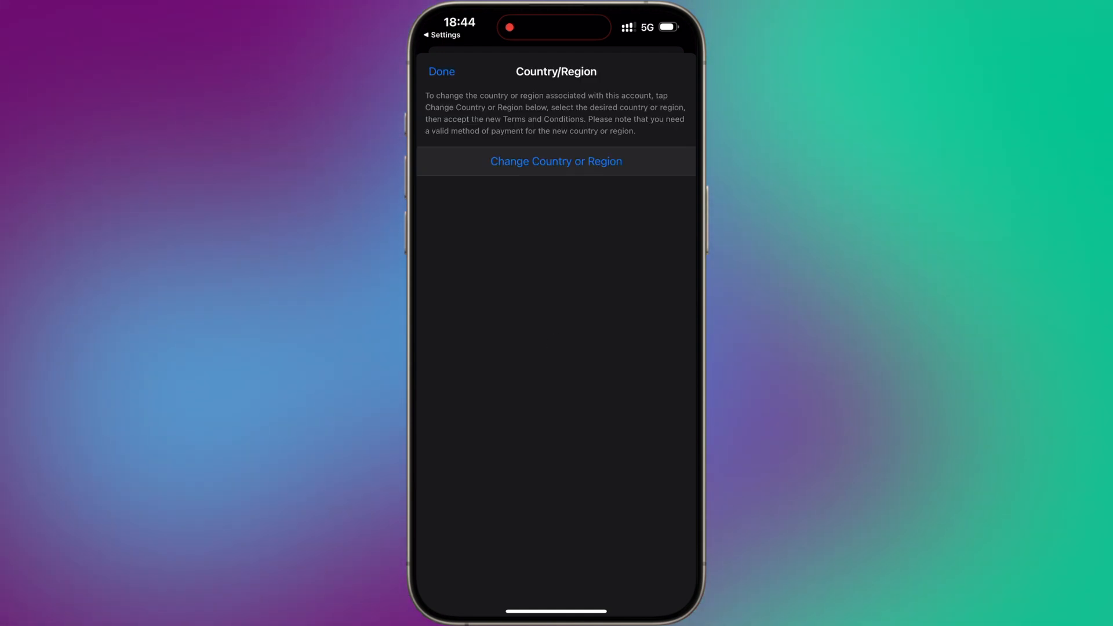
# Start changing the Apple Account country and scroll the list toward United States
pyautogui.click(556, 161)
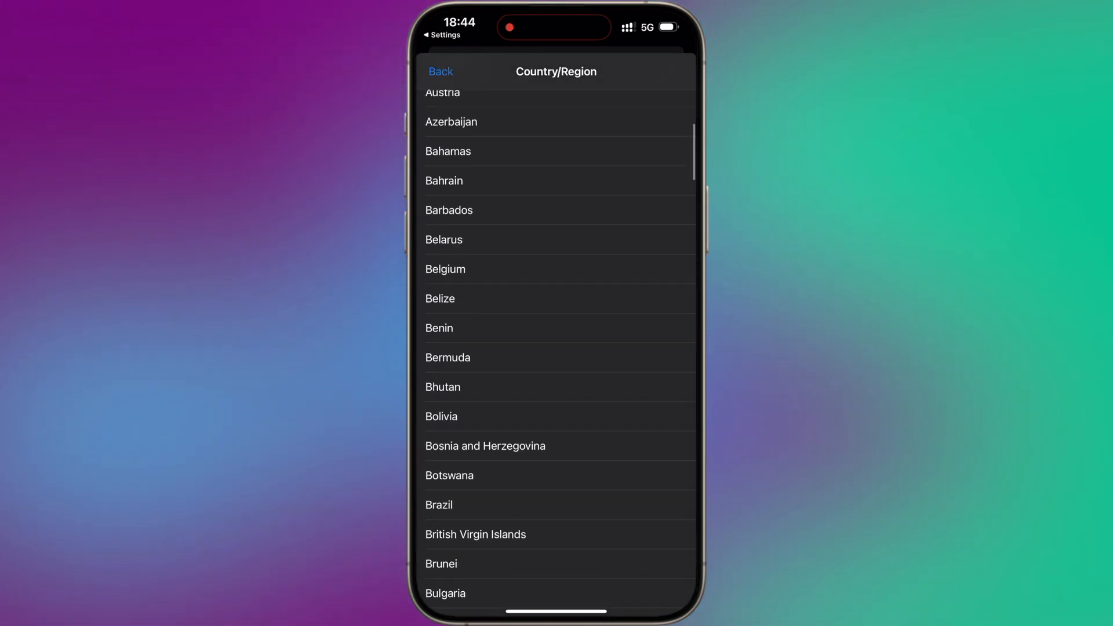
pyautogui.scroll(-3)
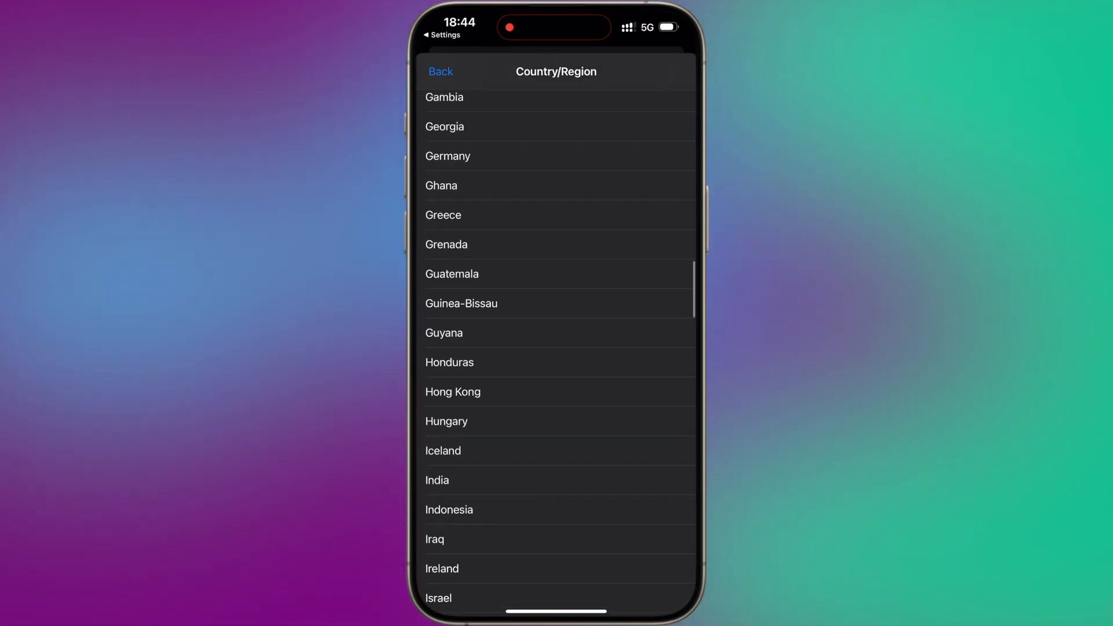
pyautogui.scroll(-3)
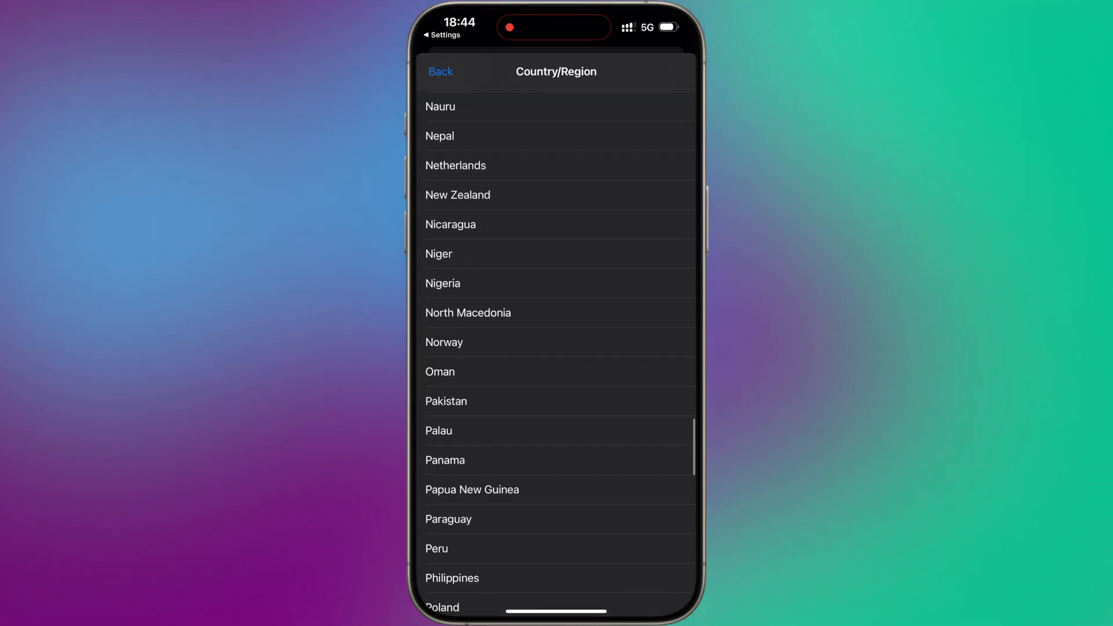
pyautogui.scroll(-3)
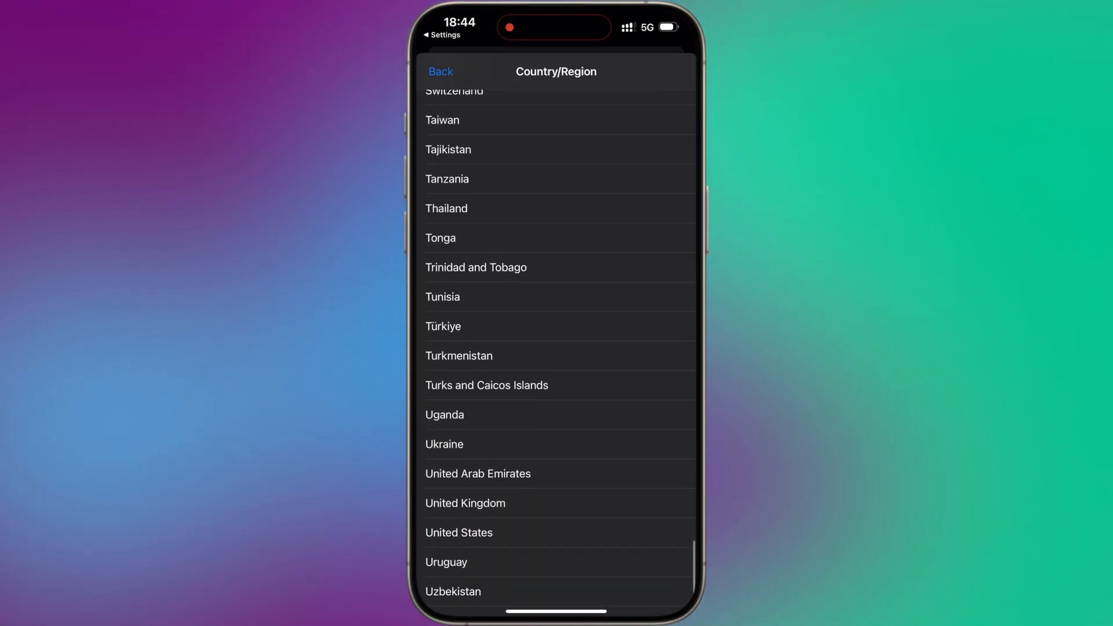
pyautogui.scroll(-3)
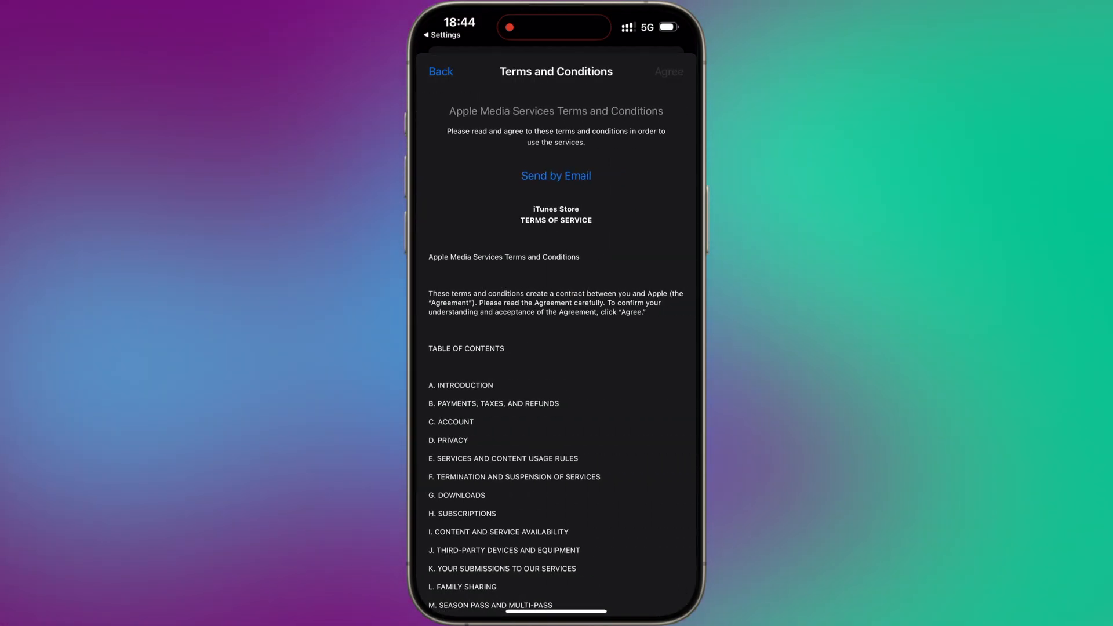
# Accept the terms and enter billing zip 10000 and phone number 555-5555
pyautogui.click(667, 71)
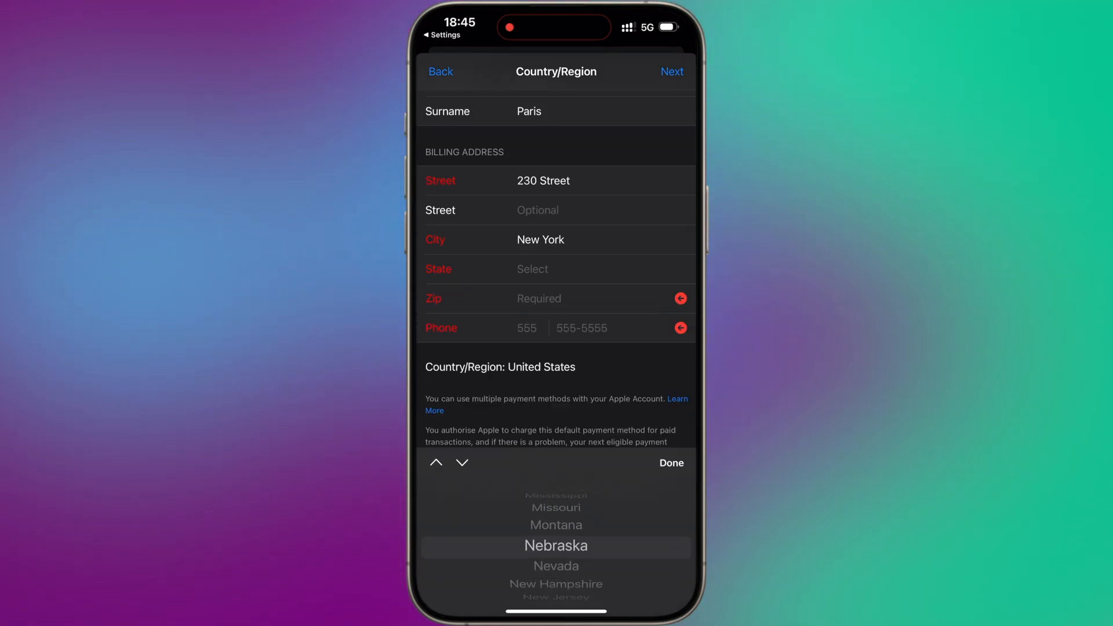
pyautogui.scroll(-3)
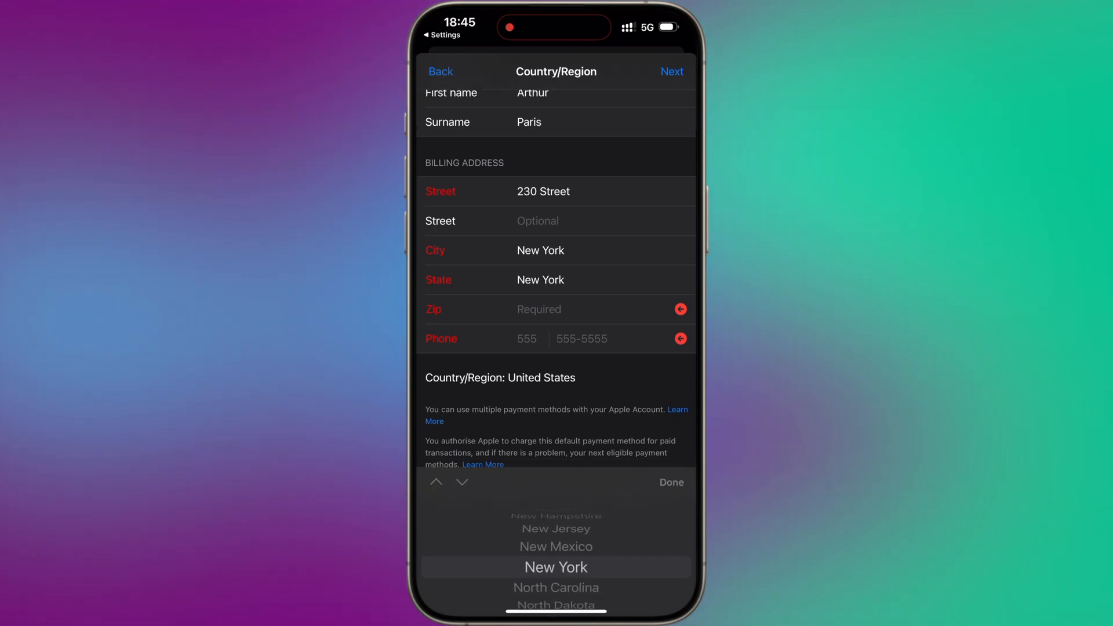
pyautogui.write('100001')
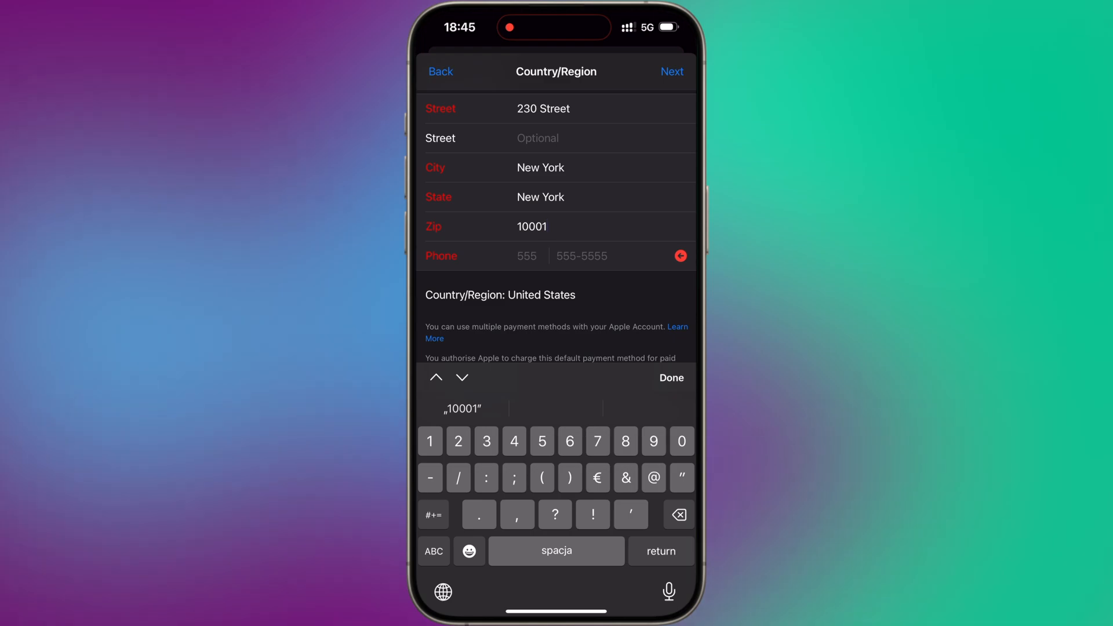
pyautogui.click(581, 256)
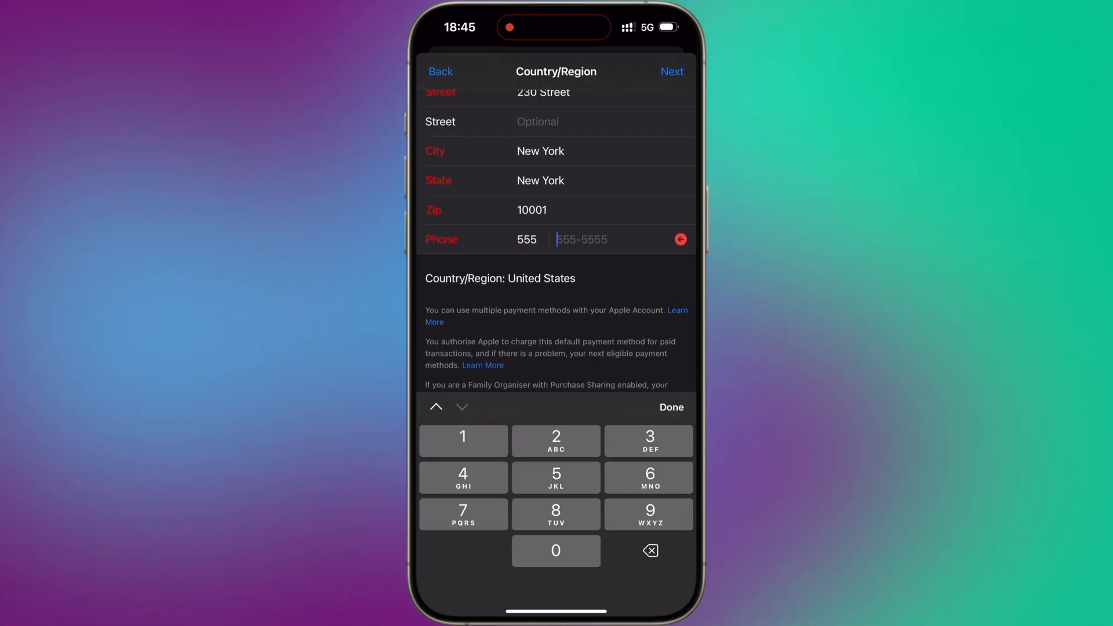
pyautogui.write('555-5555')
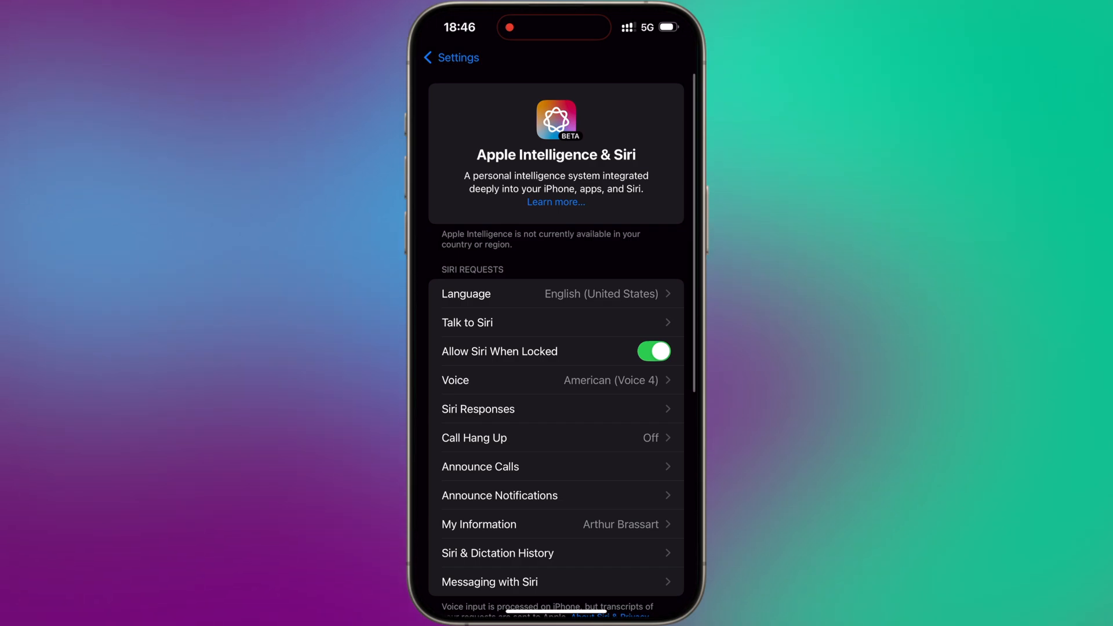
# Search Settings for 'Reg' from General and open Language & Region
pyautogui.click(451, 57)
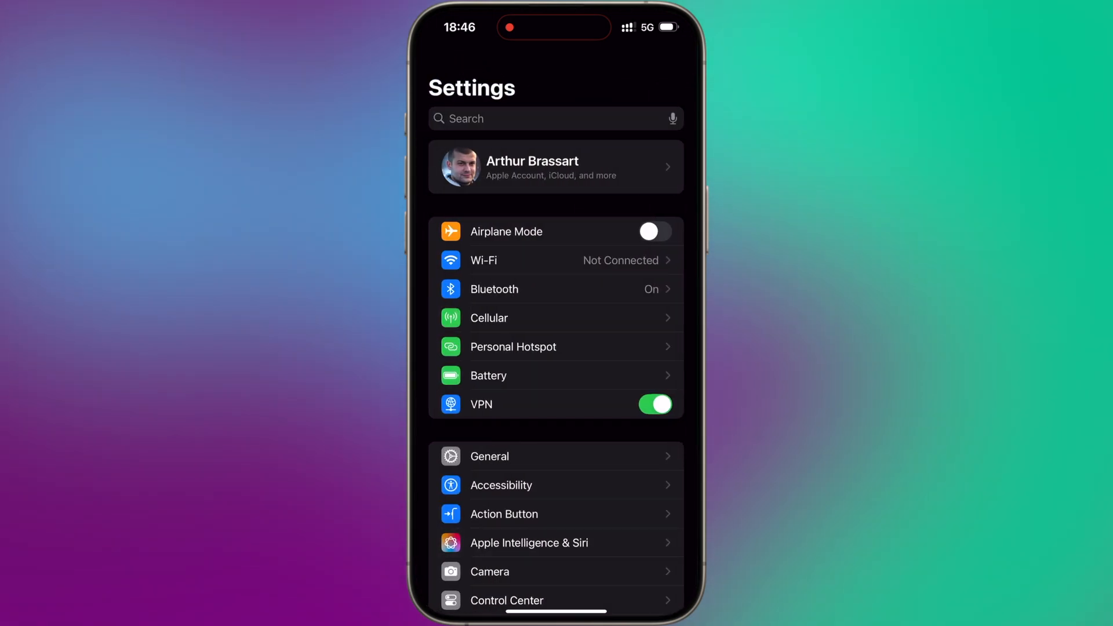
pyautogui.click(489, 456)
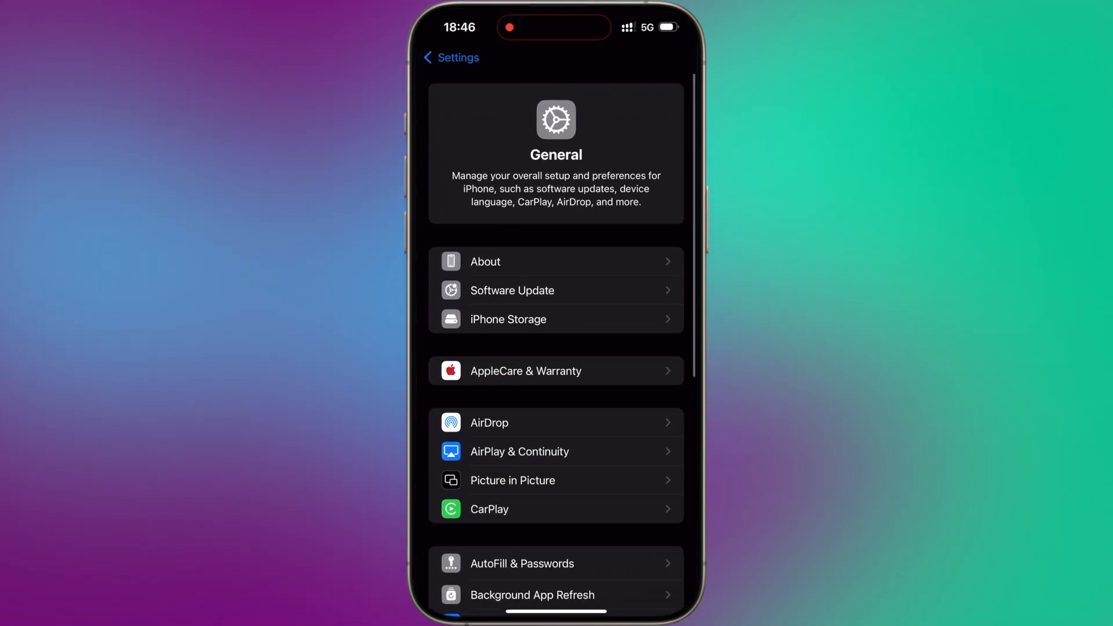
pyautogui.click(554, 113)
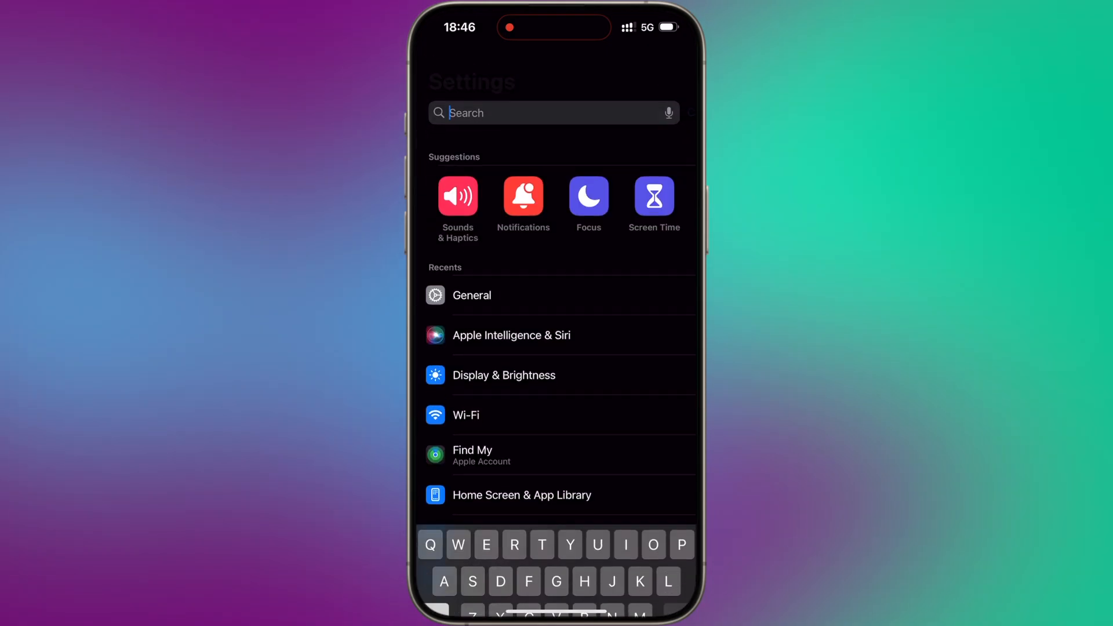
pyautogui.write('Regio')
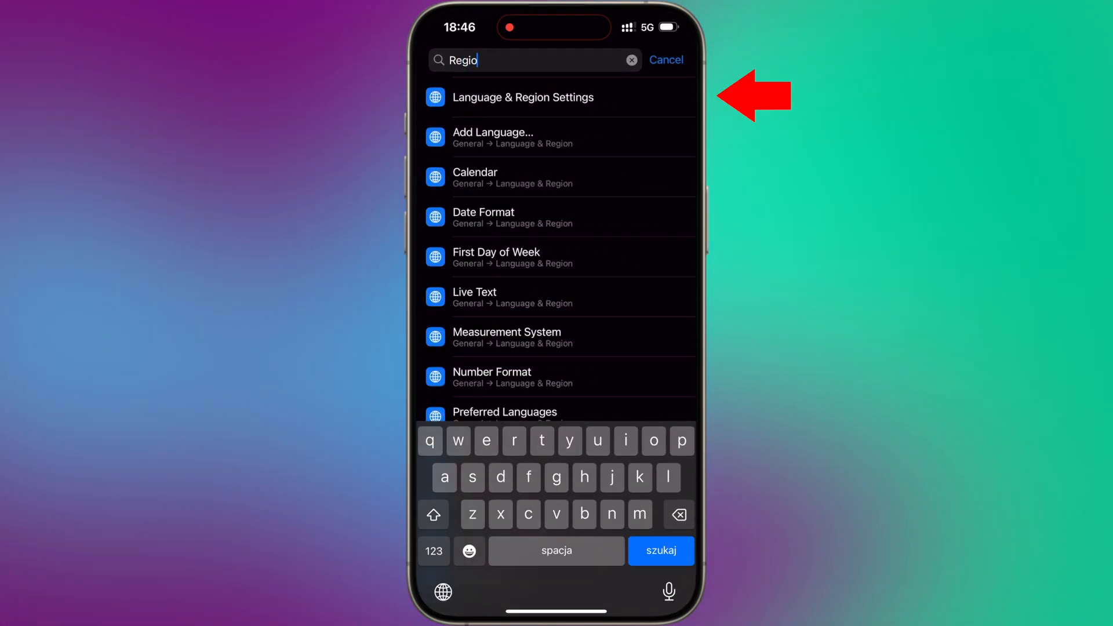
pyautogui.click(522, 98)
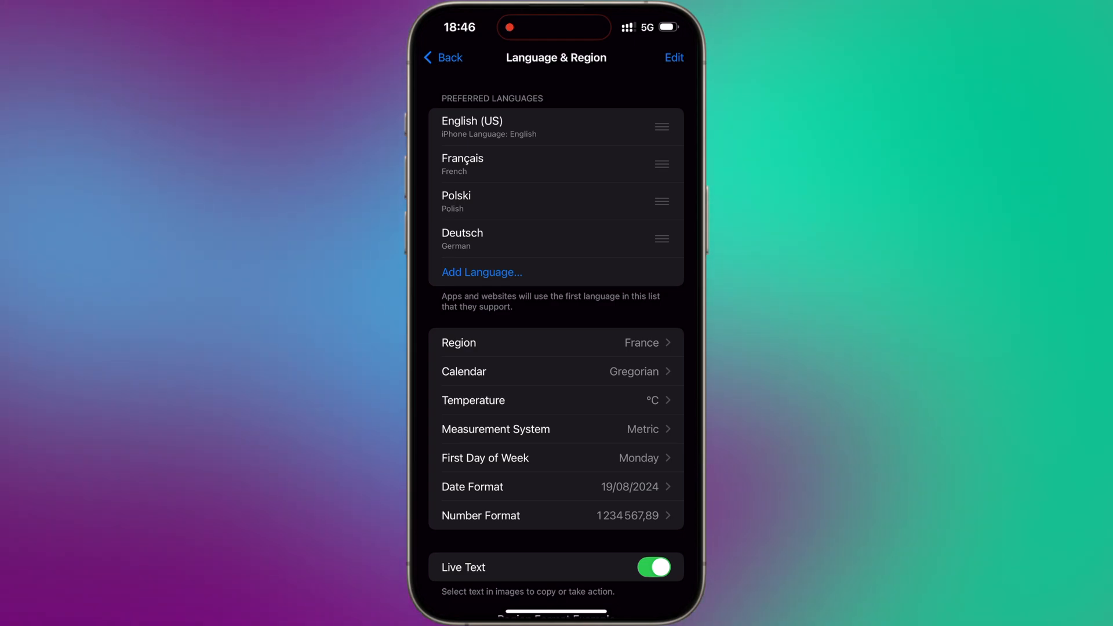
# Change the iPhone region from France to United States, then return to the settings list
pyautogui.click(557, 343)
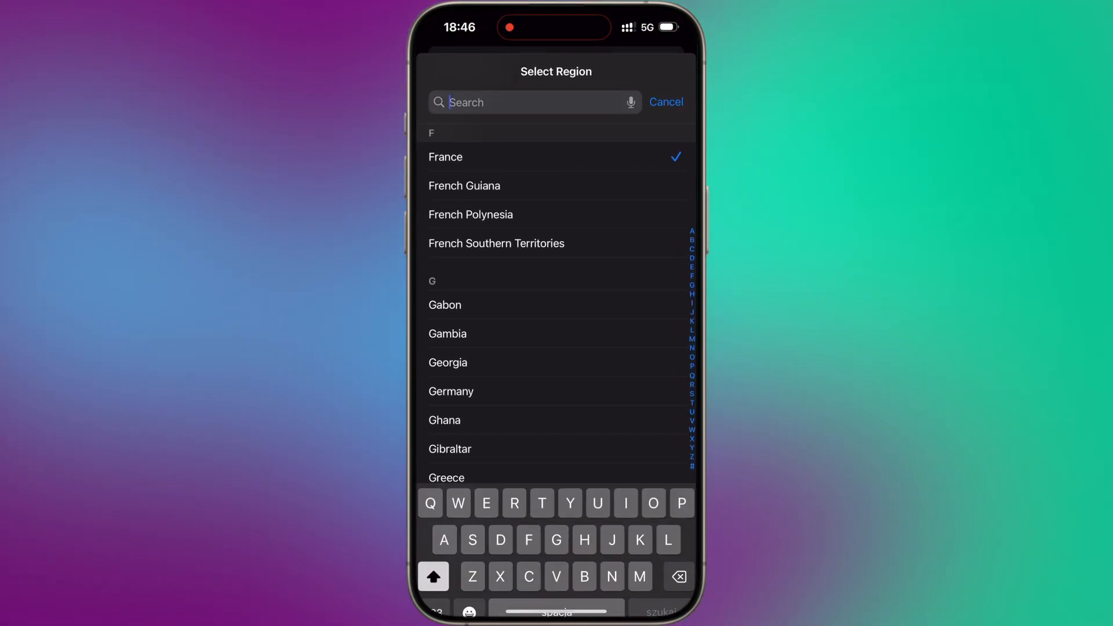
pyautogui.write('Uni')
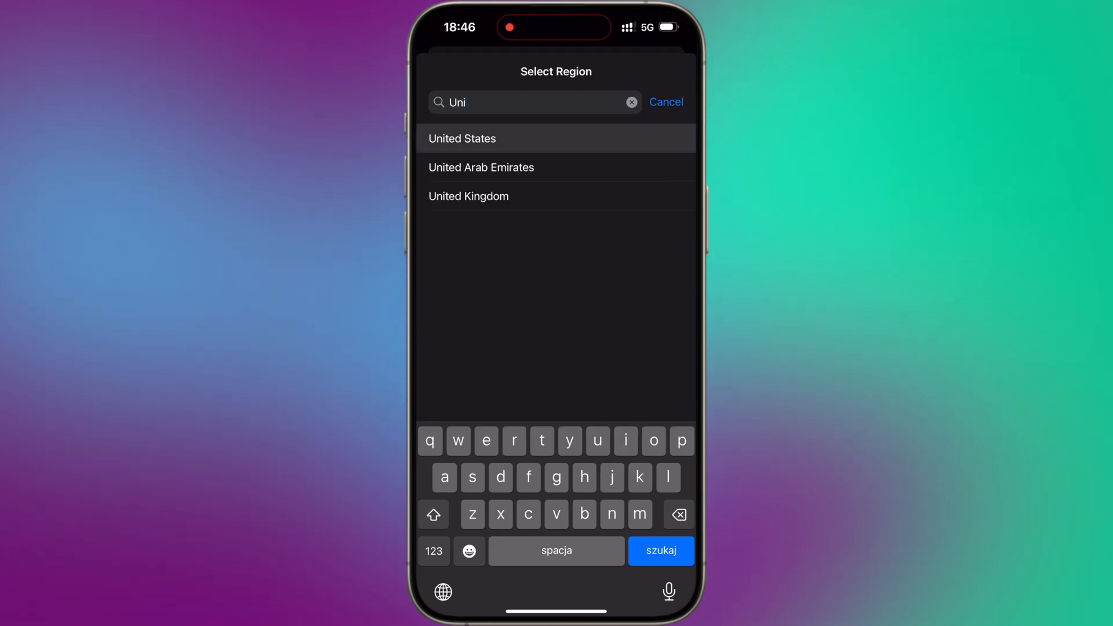
pyautogui.click(462, 138)
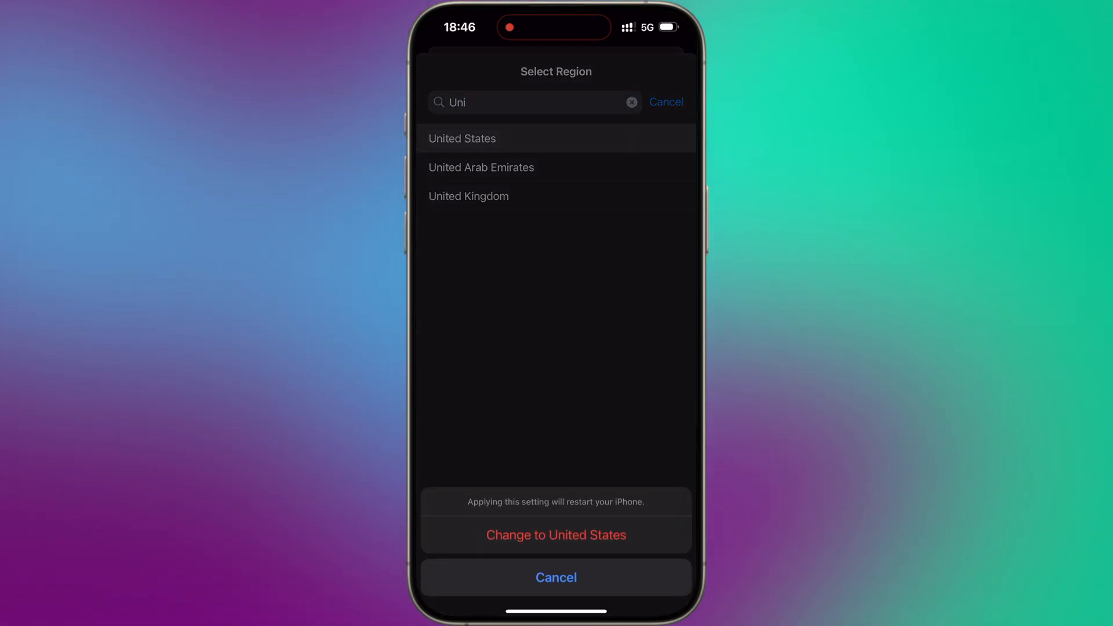
pyautogui.click(556, 535)
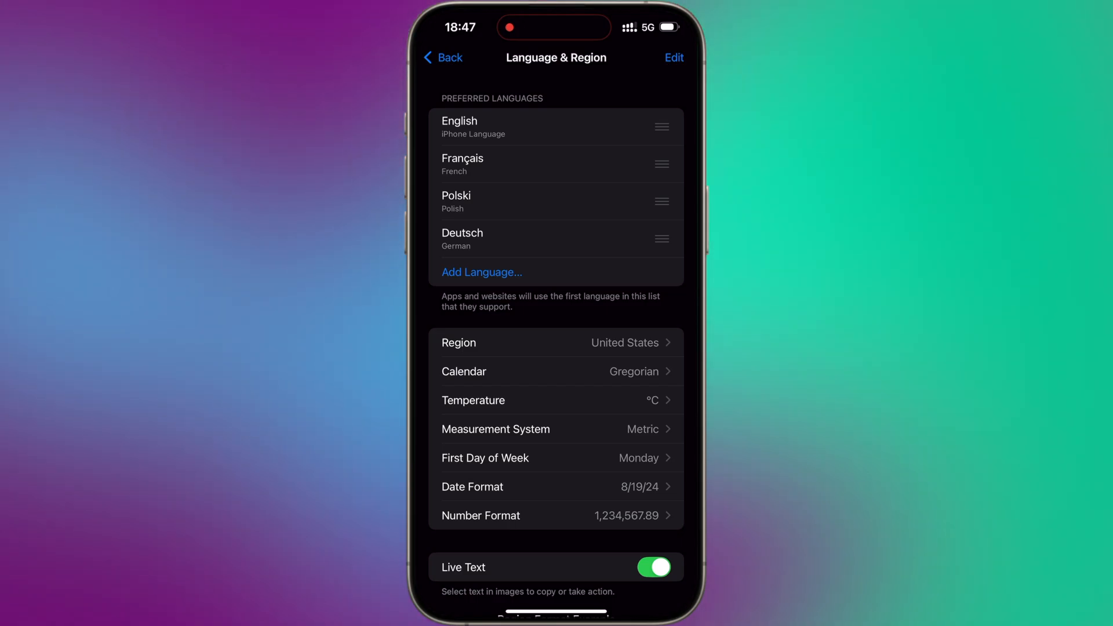
pyautogui.click(442, 57)
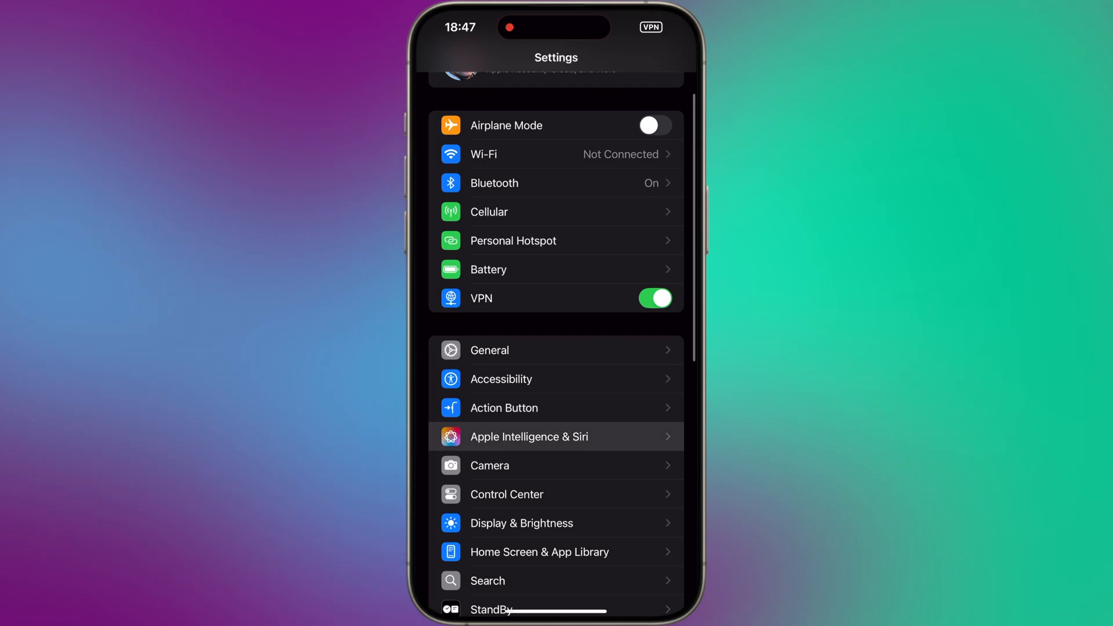
# Open Apple Intelligence & Siri to reach the Apple Intelligence welcome screen
pyautogui.click(528, 437)
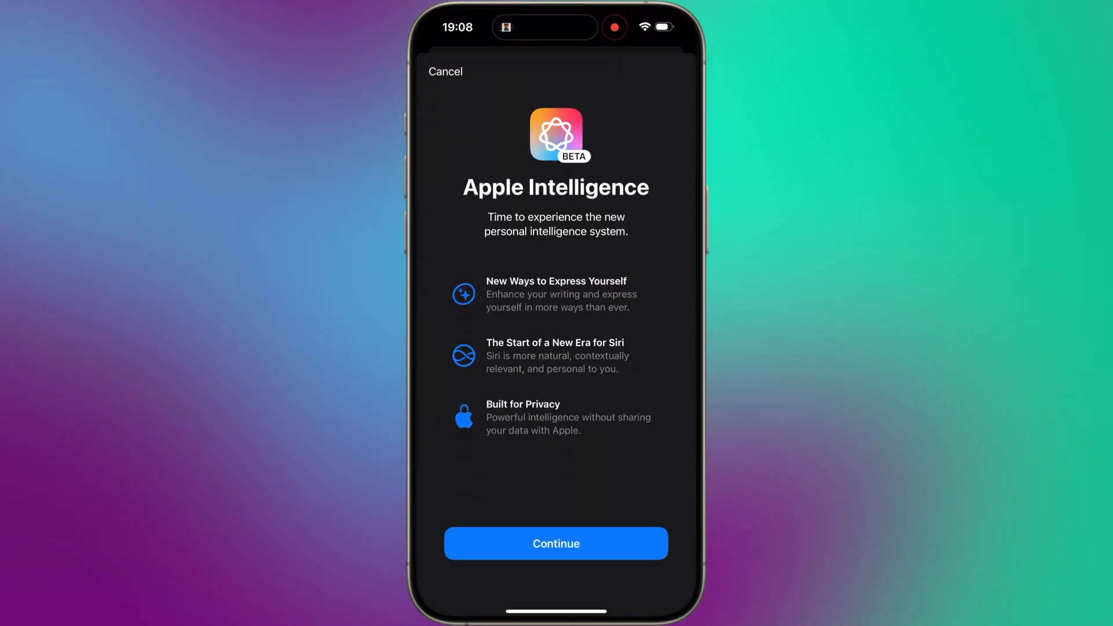
# Continue past the Apple Intelligence and Speak To Siri screens
pyautogui.click(556, 543)
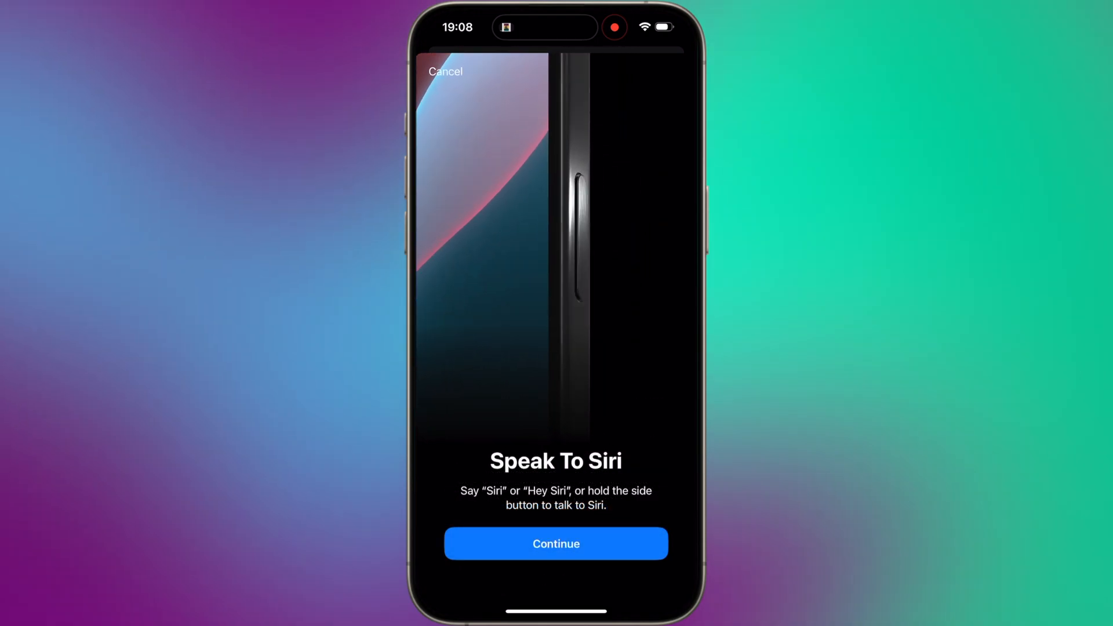
pyautogui.click(556, 544)
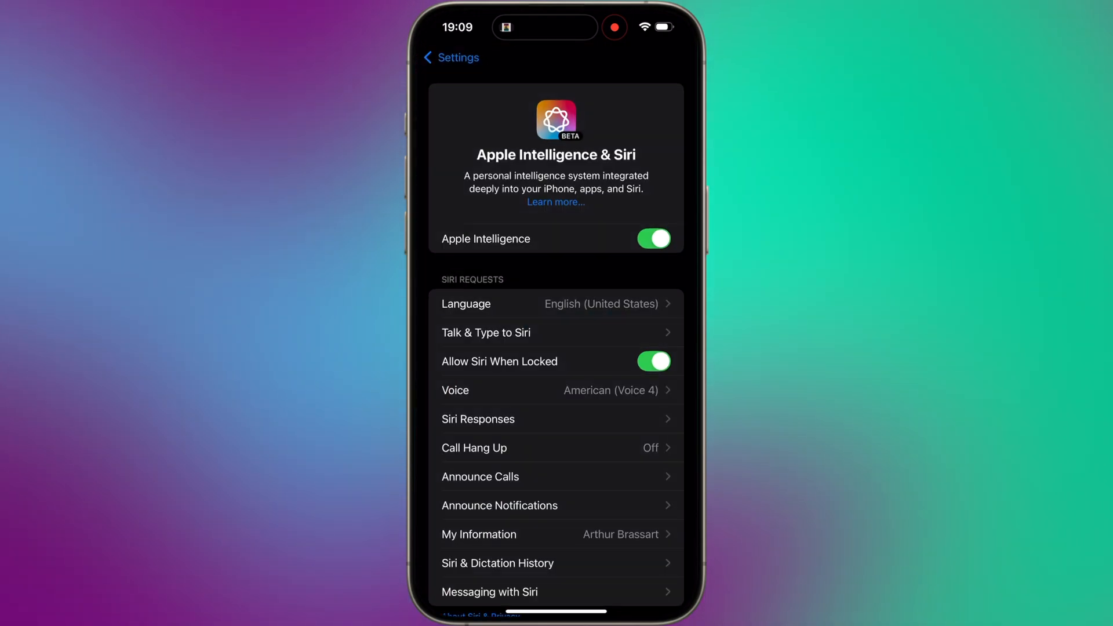